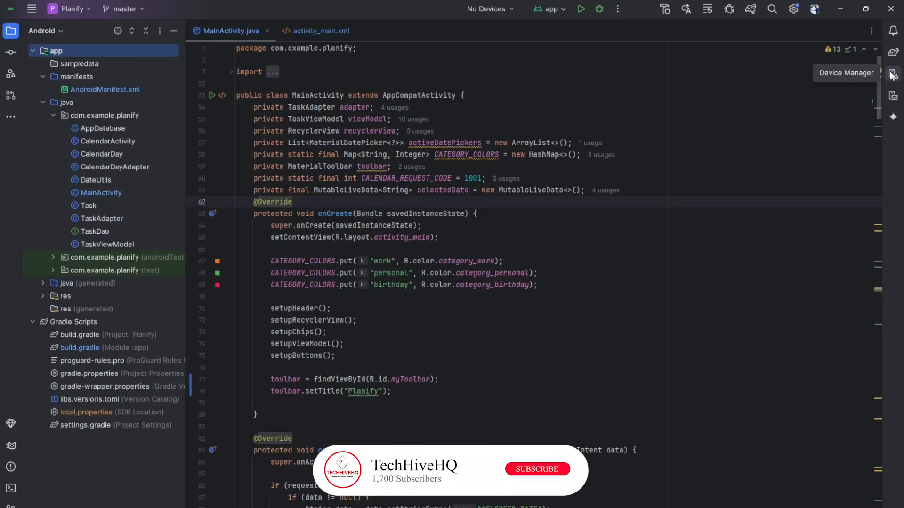
# Open the Device Manager panel from the right tool bar; it lists no connected devices
pyautogui.click(535, 469)
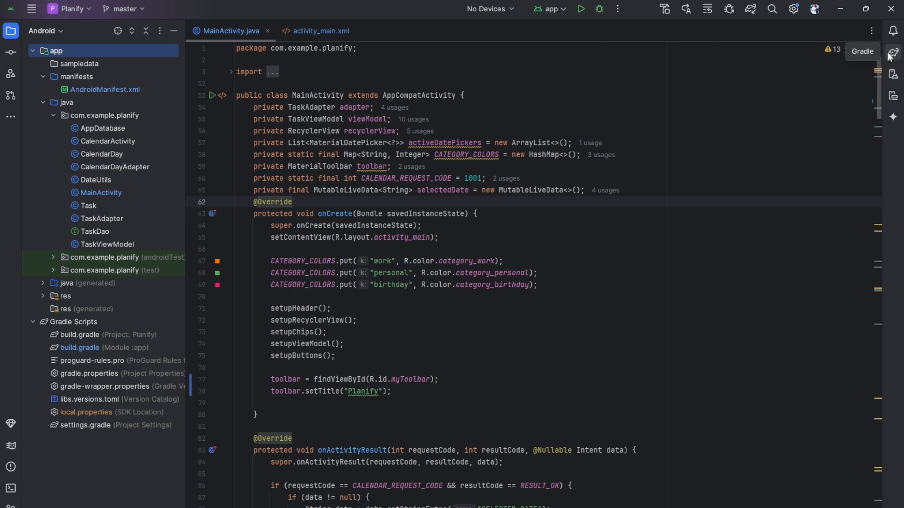
pyautogui.moveTo(893, 75)
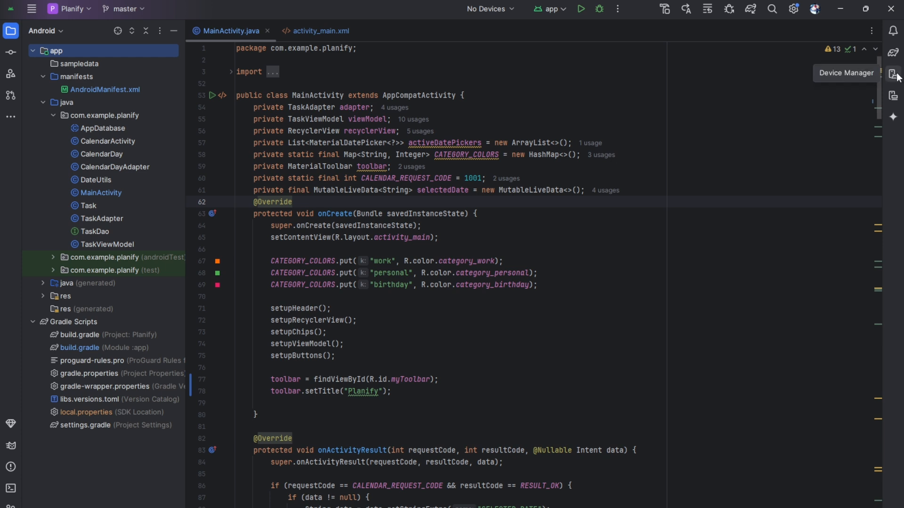
pyautogui.click(893, 72)
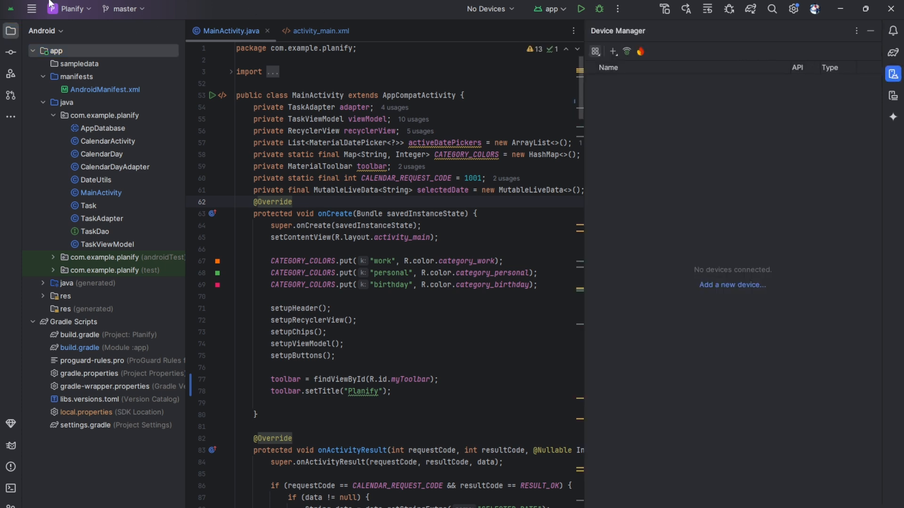
pyautogui.click(236, 9)
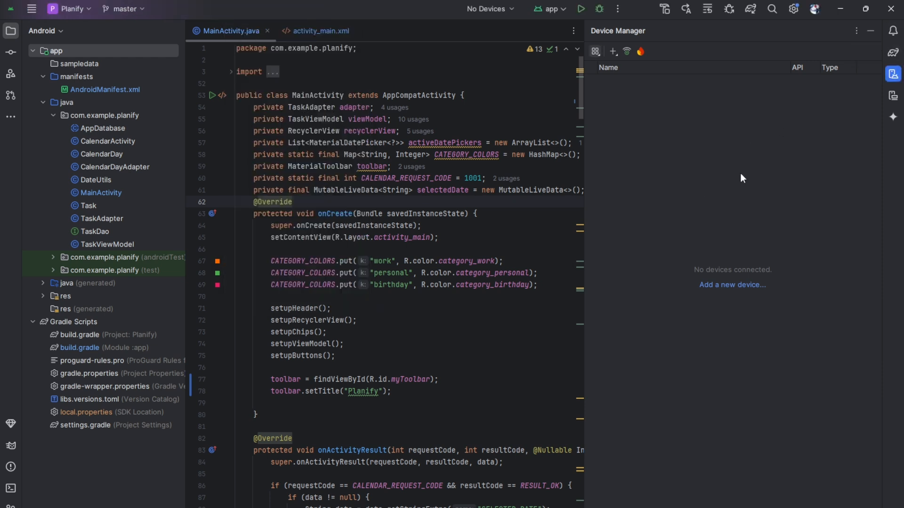
pyautogui.moveTo(652, 41)
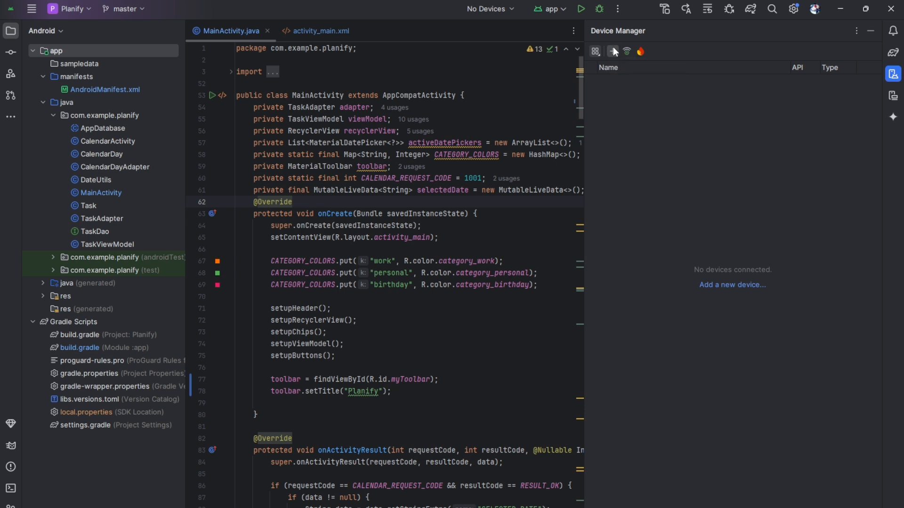
pyautogui.click(612, 51)
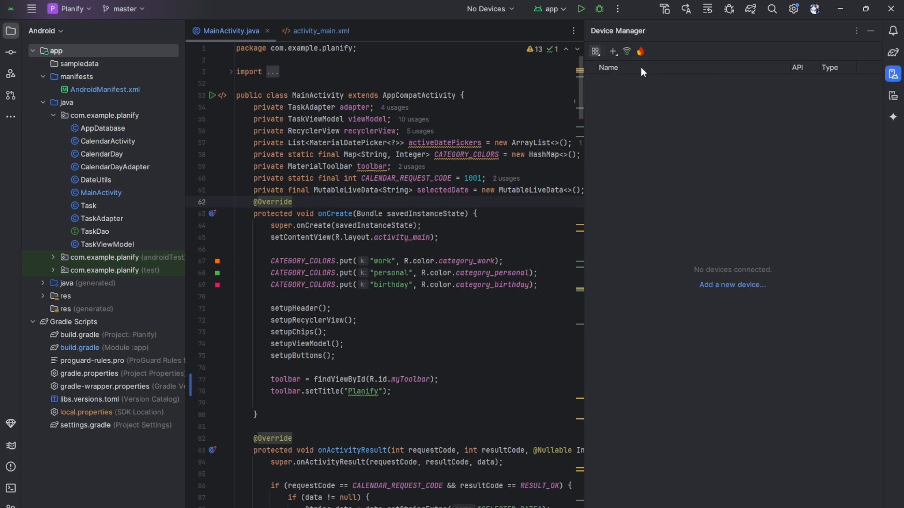
# Start a new virtual device and pick Pixel 8 Pro, after previewing Medium Phone
pyautogui.click(613, 52)
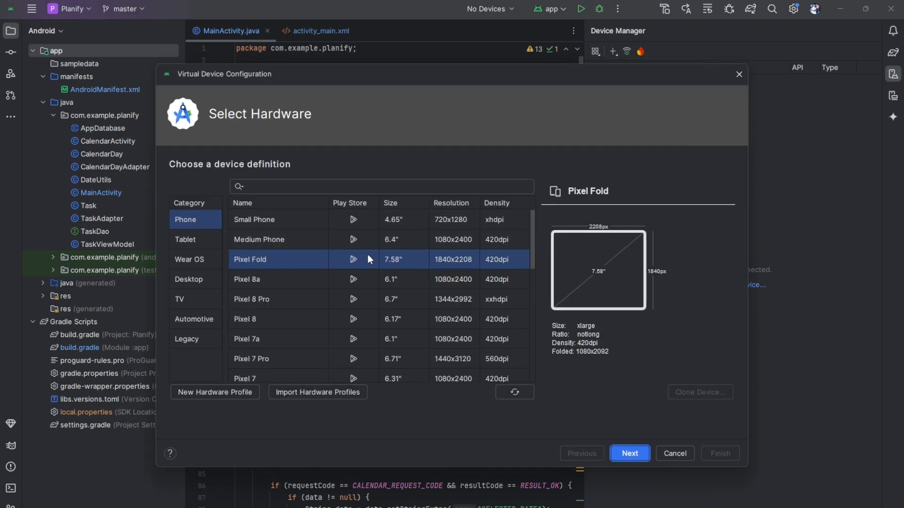
pyautogui.moveTo(388, 244)
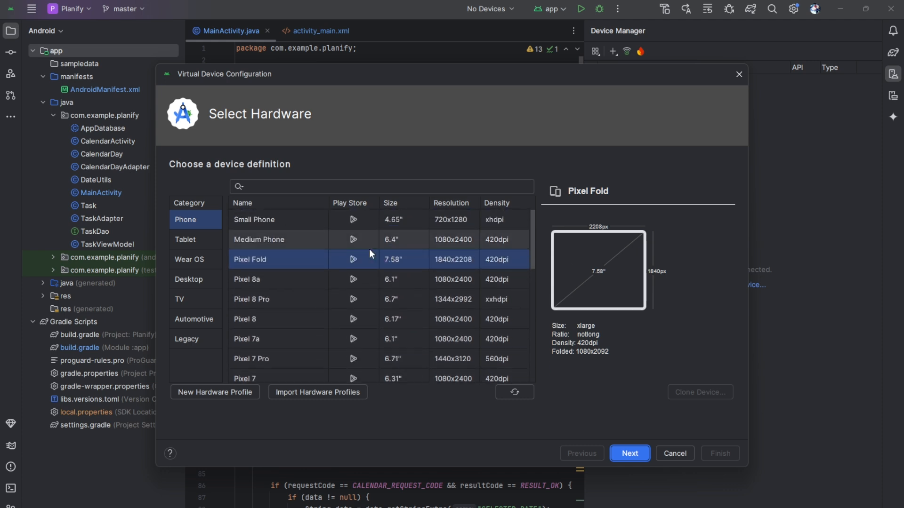
pyautogui.click(259, 239)
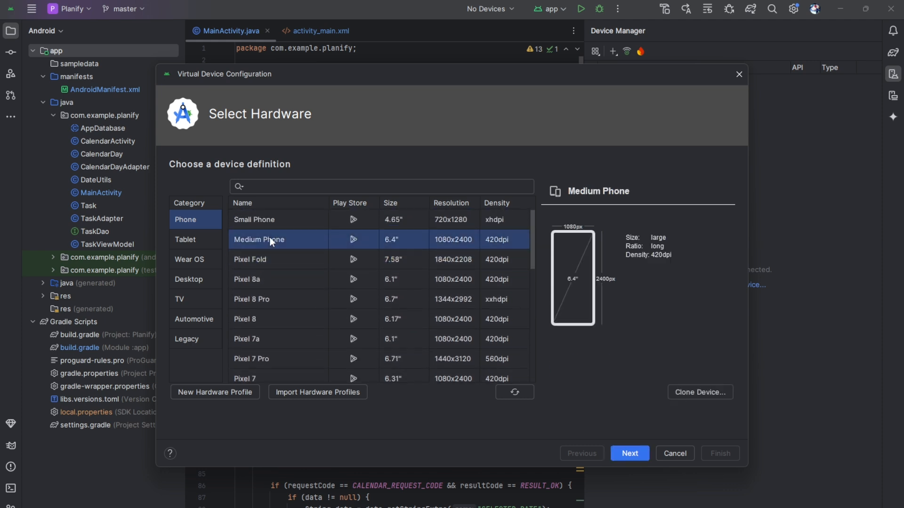
pyautogui.scroll(-3)
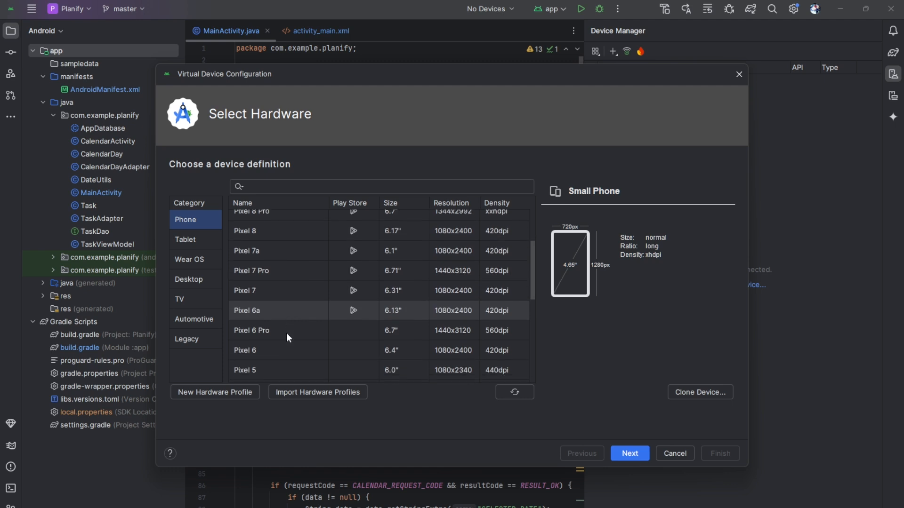
pyautogui.scroll(-3)
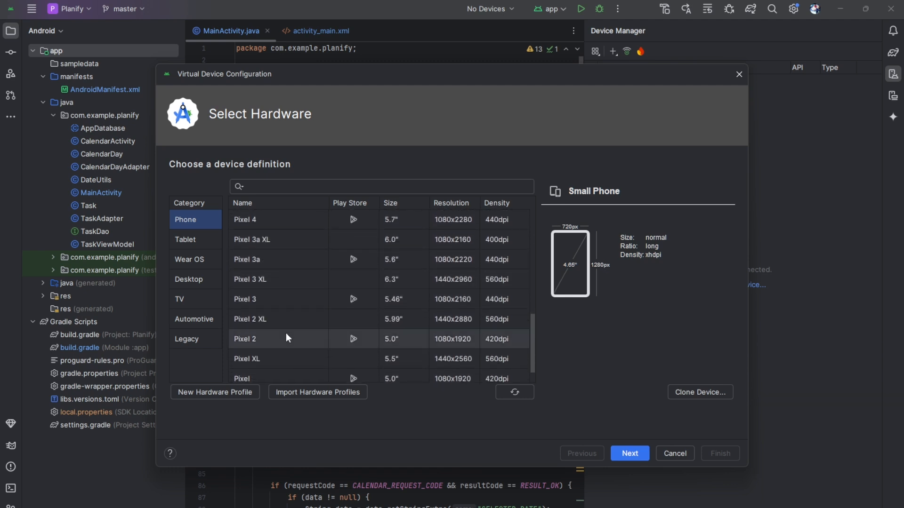
pyautogui.scroll(-3)
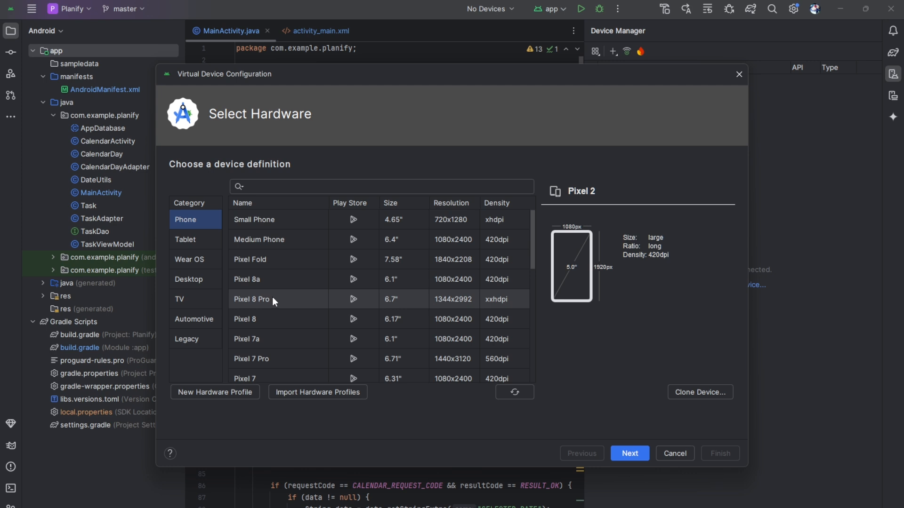
pyautogui.click(259, 300)
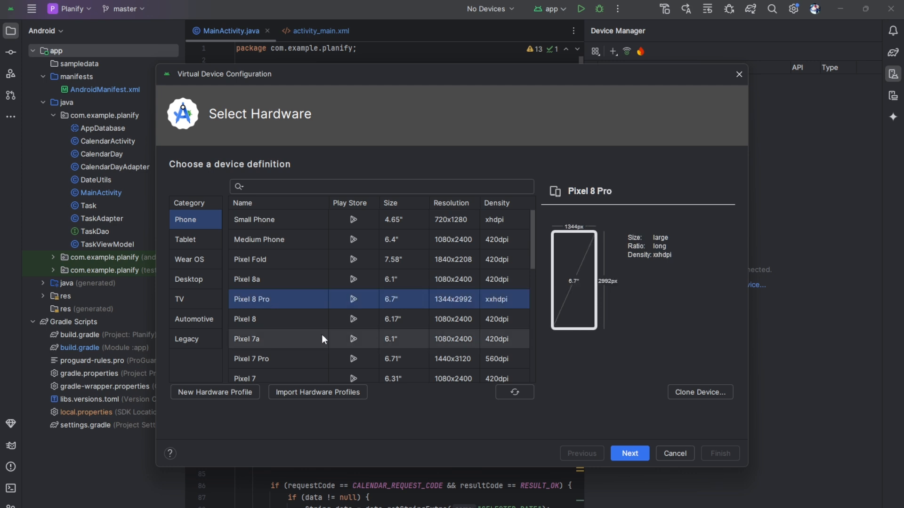
pyautogui.moveTo(629, 454)
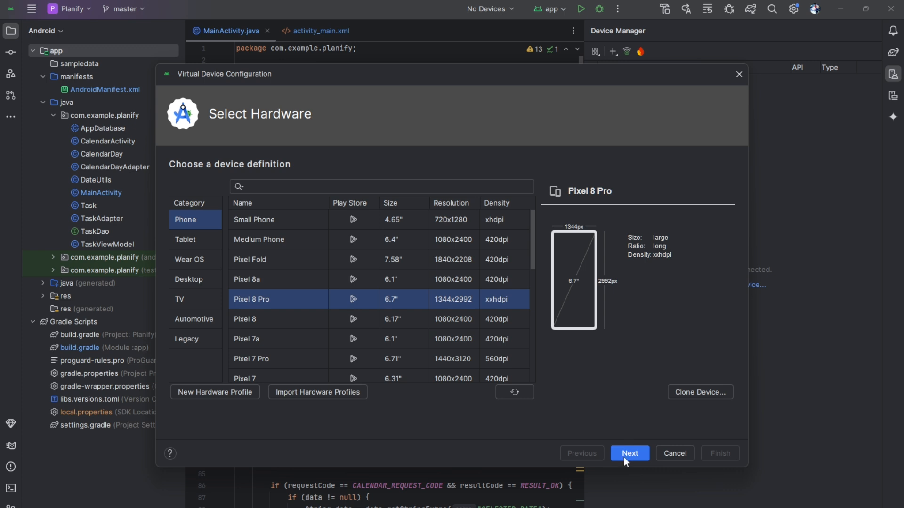
# Advance to System Image with the recommended VanillaIceCream (Android 15.0) image highlighted
pyautogui.click(629, 453)
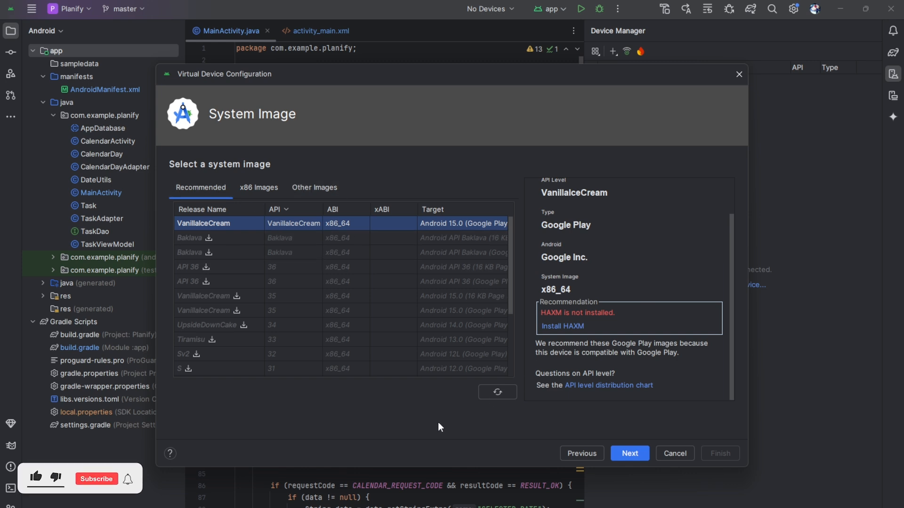
pyautogui.moveTo(255, 265)
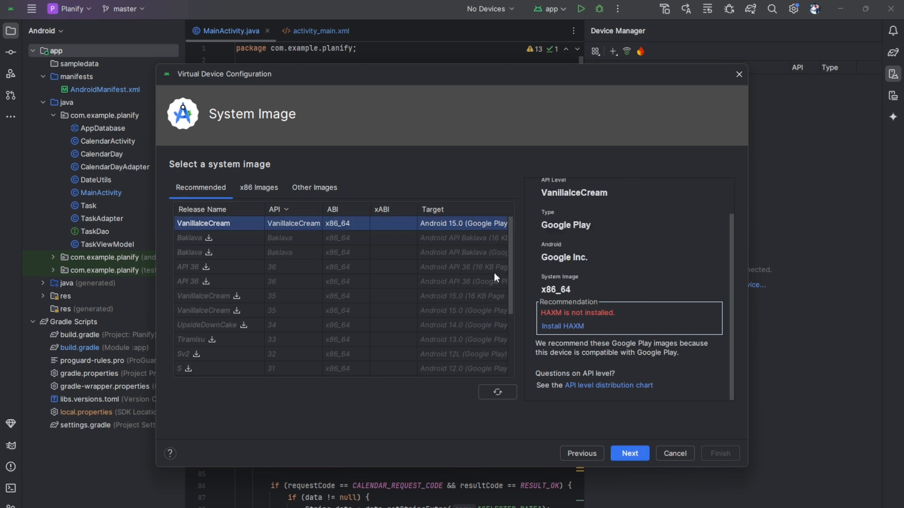
pyautogui.moveTo(309, 230)
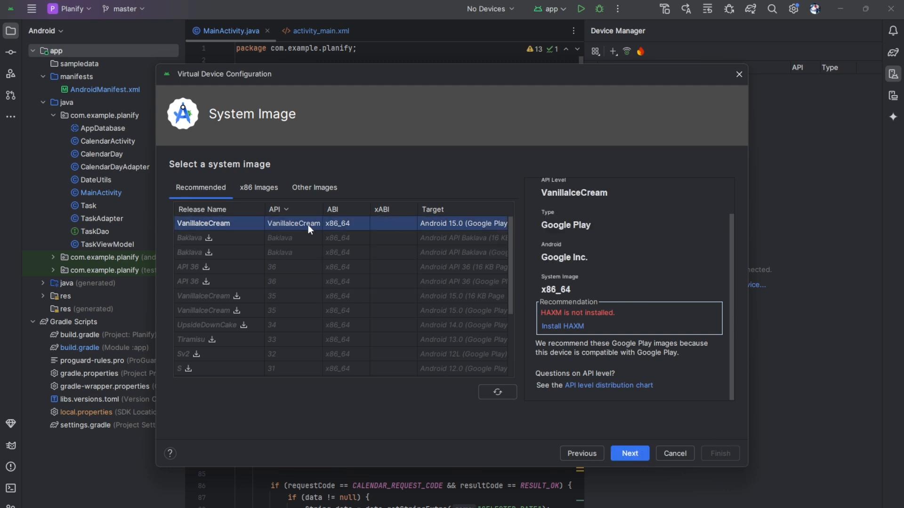
pyautogui.moveTo(595, 408)
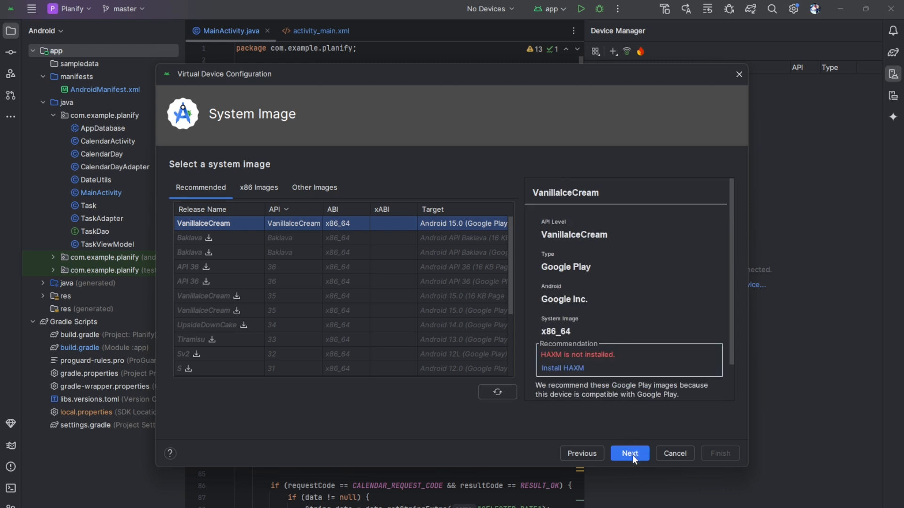
# Accept VanillaIceCream, name the AVD 'My Tester', and finish creating it
pyautogui.click(629, 454)
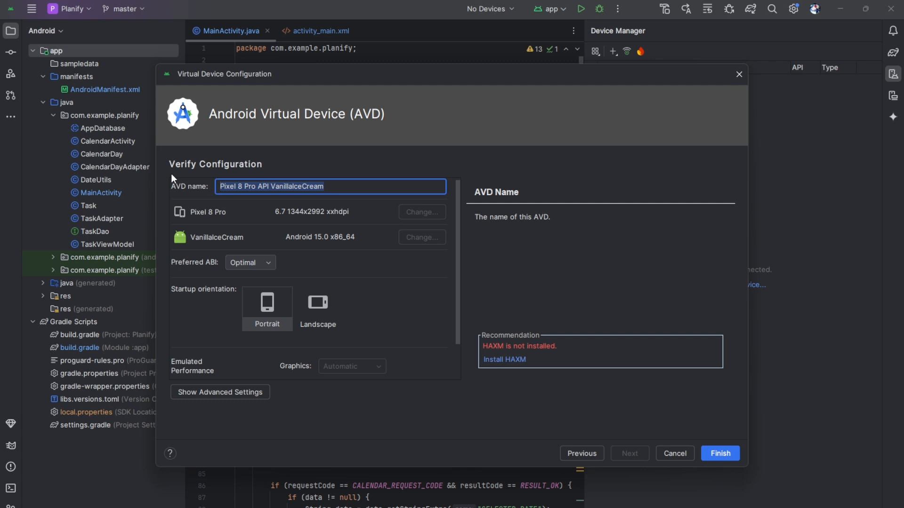
pyautogui.write('My Tester')
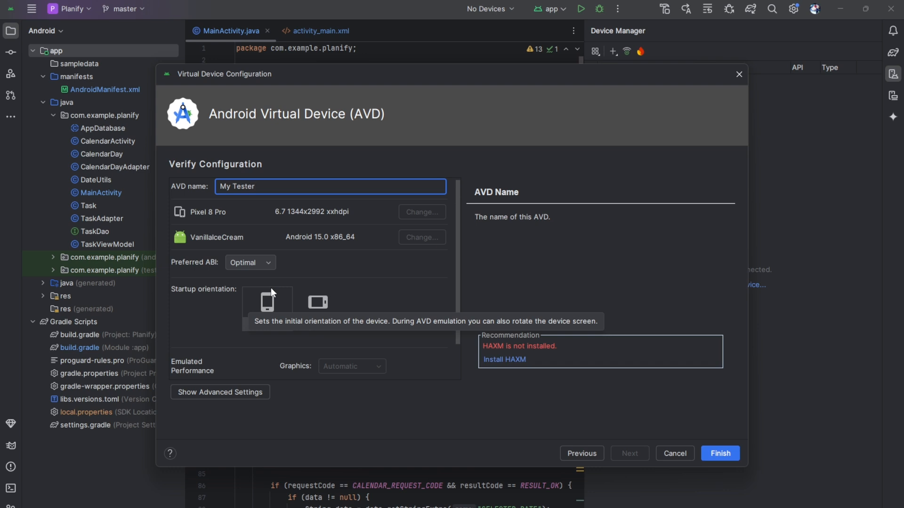
pyautogui.moveTo(720, 454)
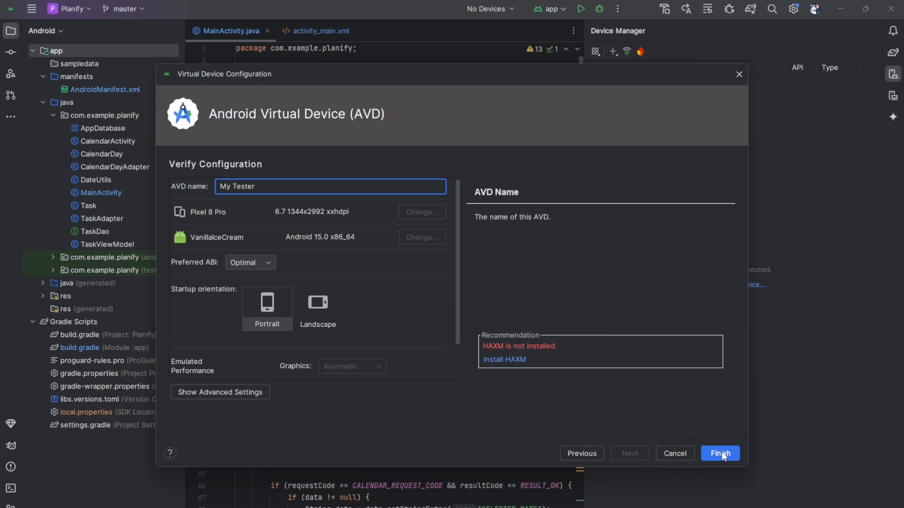
pyautogui.click(719, 454)
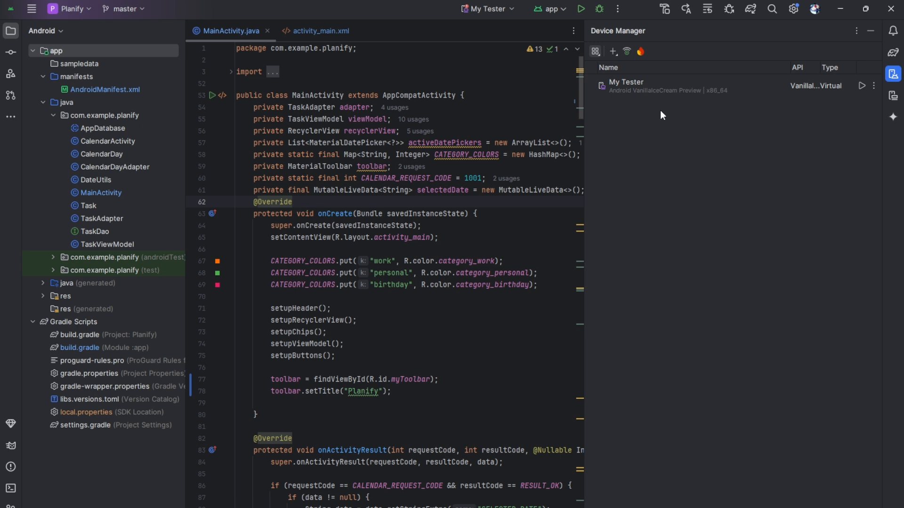
pyautogui.moveTo(862, 89)
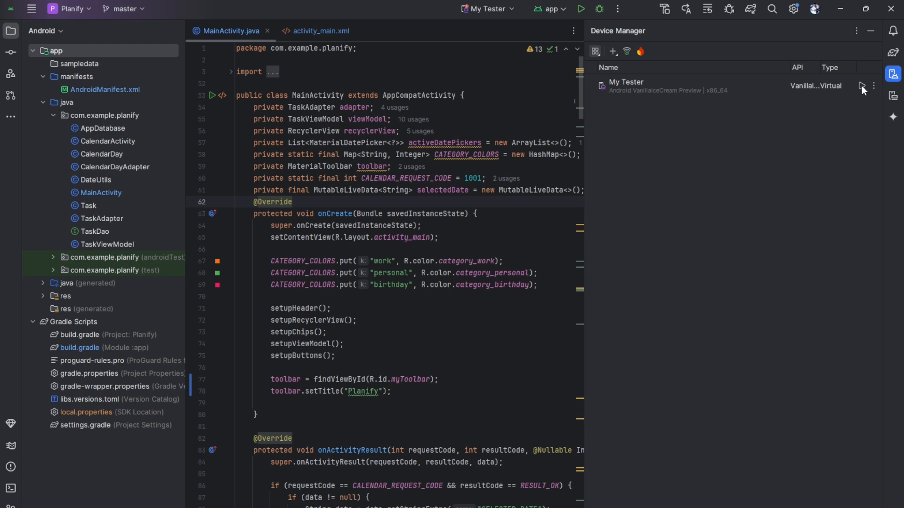
# Launch My Tester from Device Manager and accept the Install HAXM prompt
pyautogui.click(861, 87)
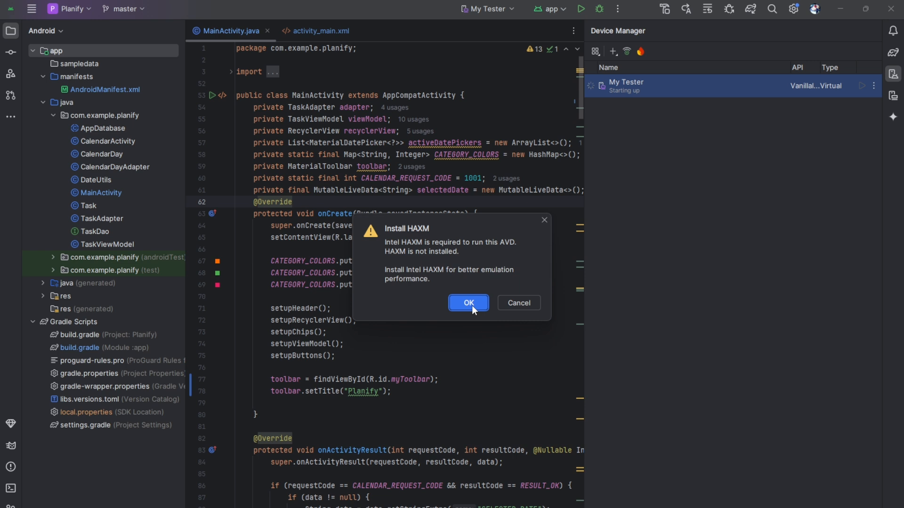
pyautogui.click(467, 303)
pyautogui.write('con')
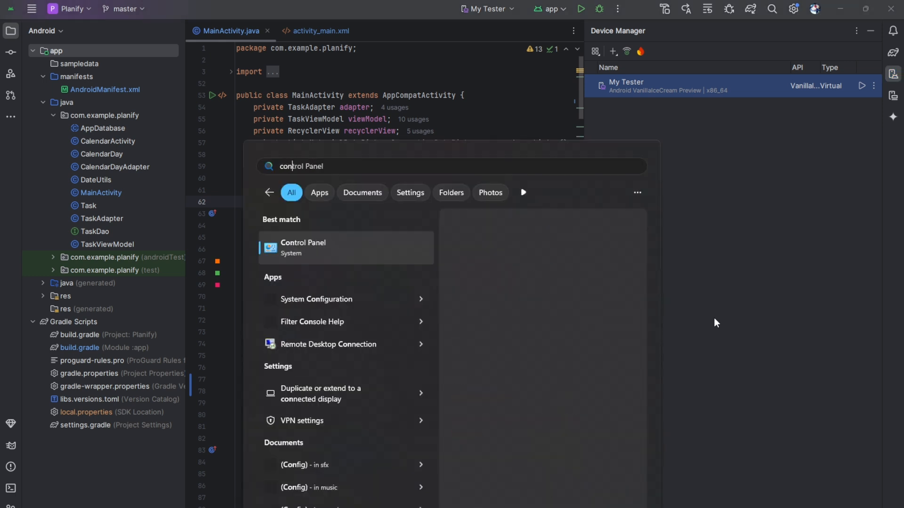
# Turn on Hyper-V under Control Panel's Programs > Windows features and apply the change
pyautogui.press('Escape')
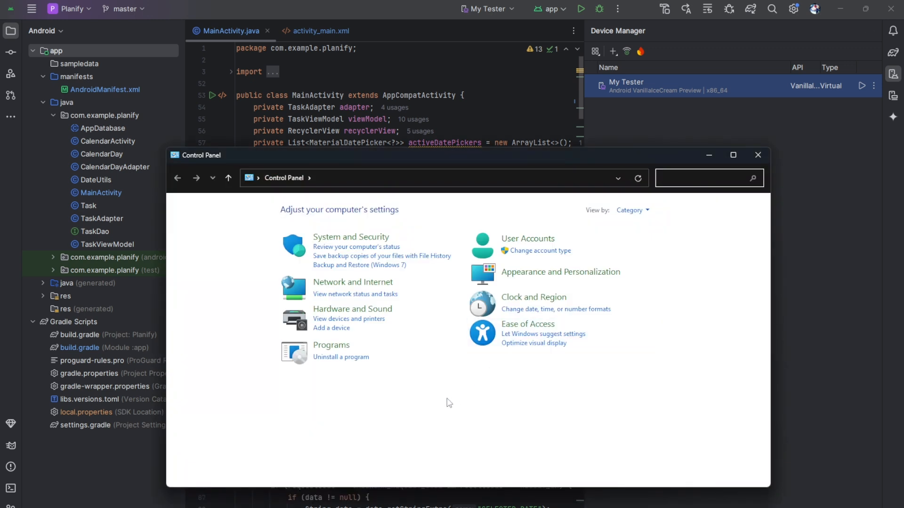
pyautogui.click(331, 345)
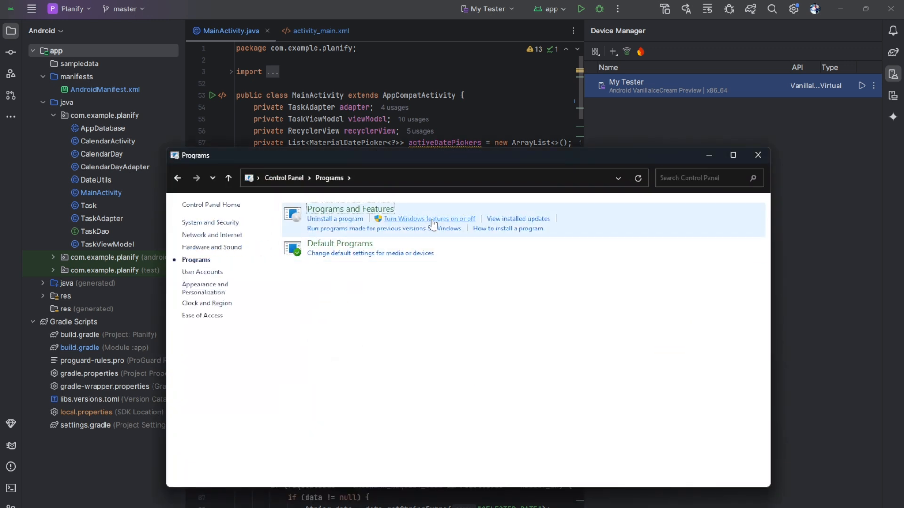
pyautogui.click(428, 219)
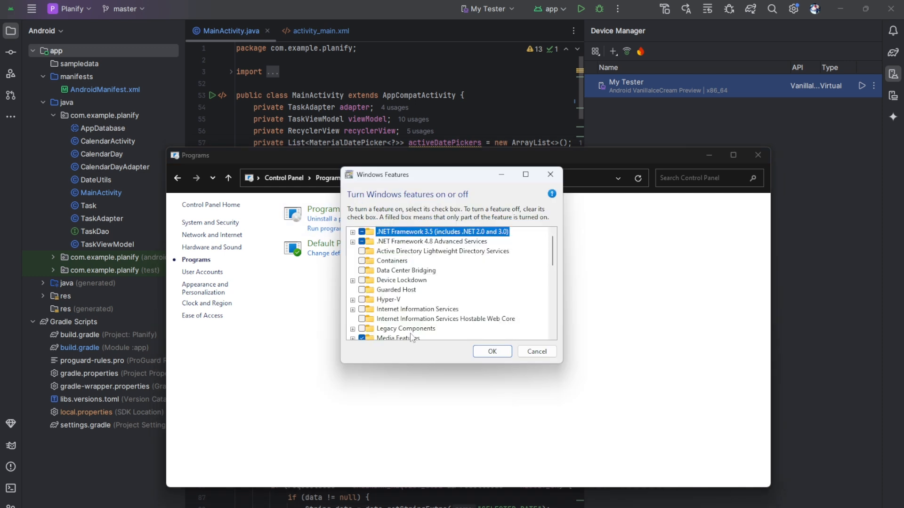
pyautogui.click(361, 300)
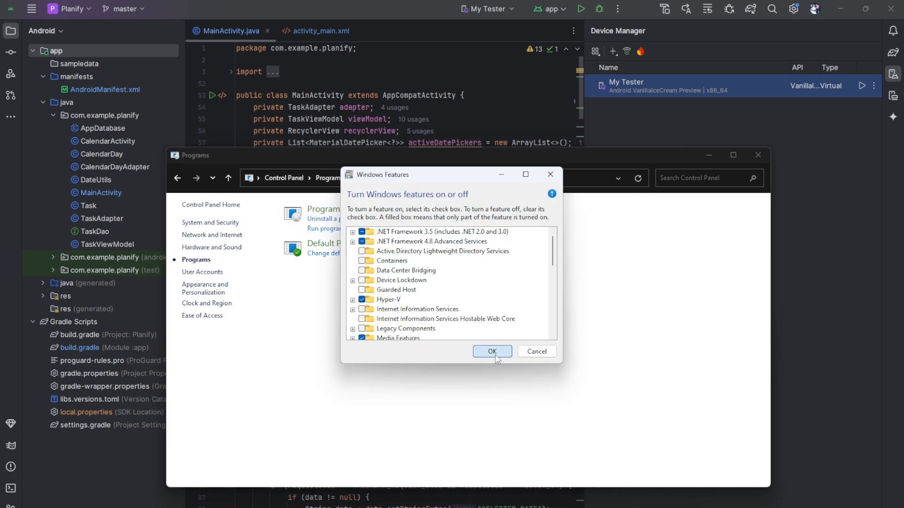
pyautogui.click(490, 352)
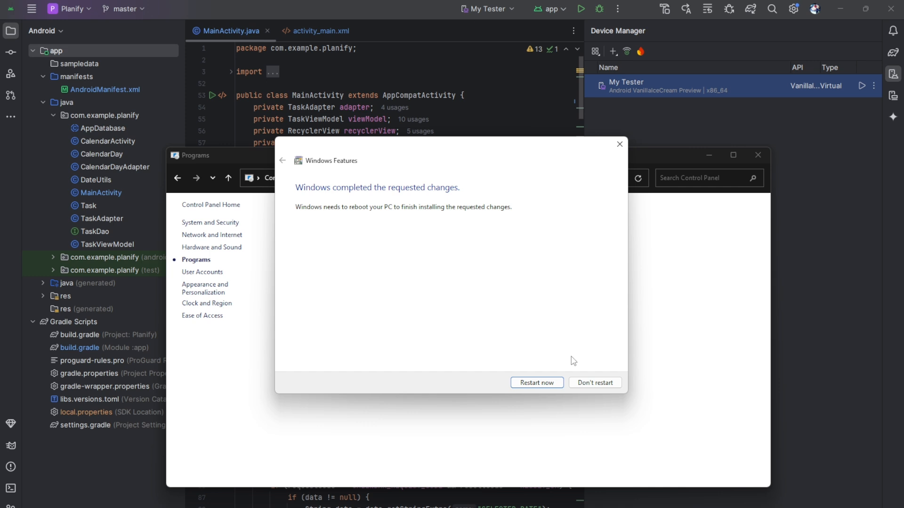
pyautogui.moveTo(536, 382)
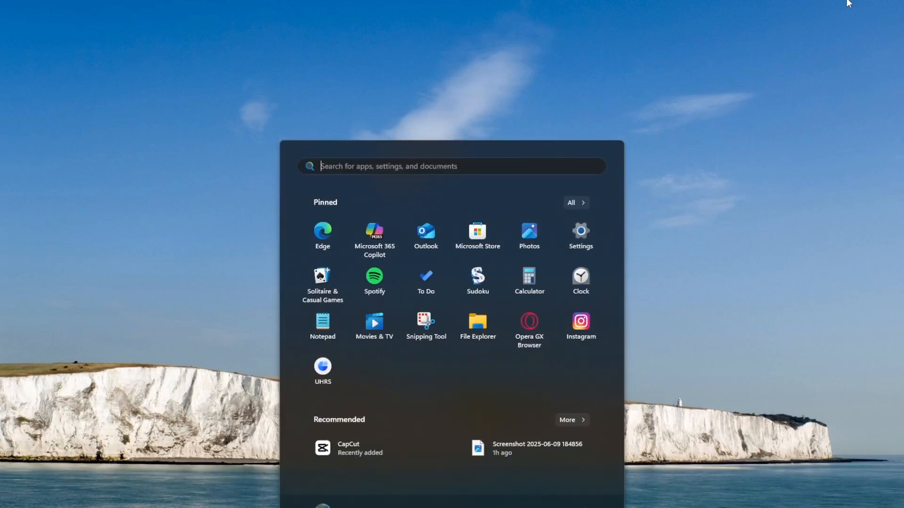
# Type 'android Studio' and 'control Panel' into Windows search after the reboot
pyautogui.write('android Studio')
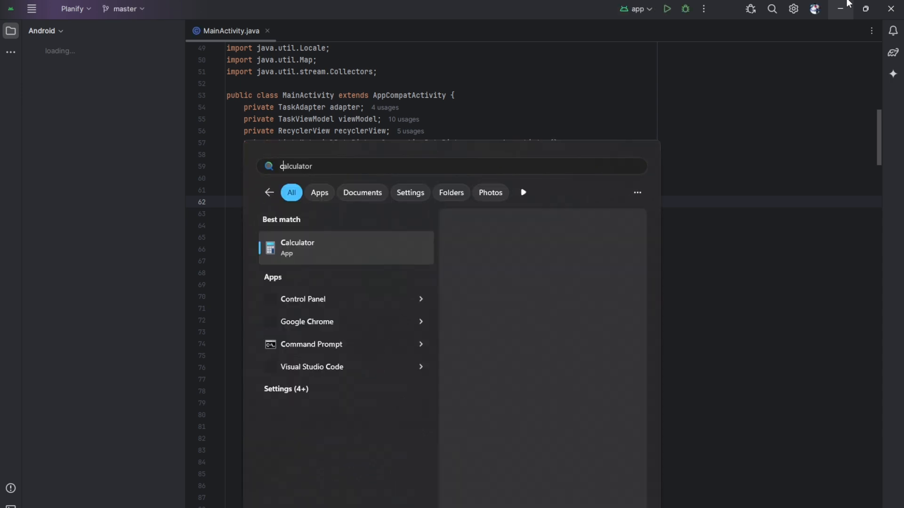
pyautogui.write('control Panel')
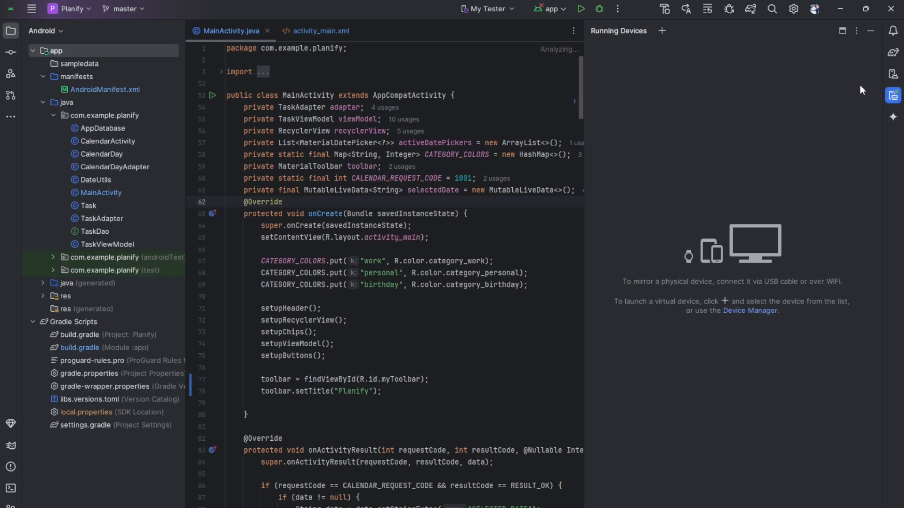
# Launch My Tester from the Running Devices '+' list under Virtual Devices
pyautogui.click(662, 31)
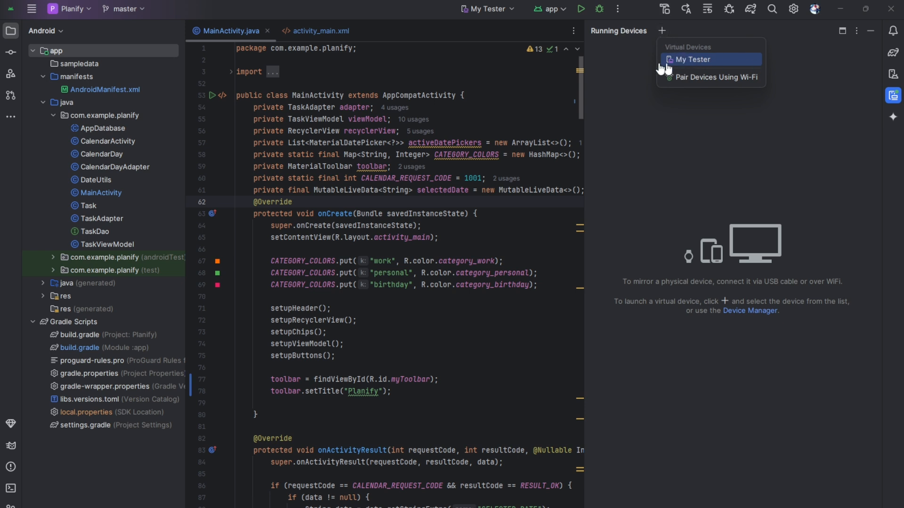
pyautogui.click(694, 59)
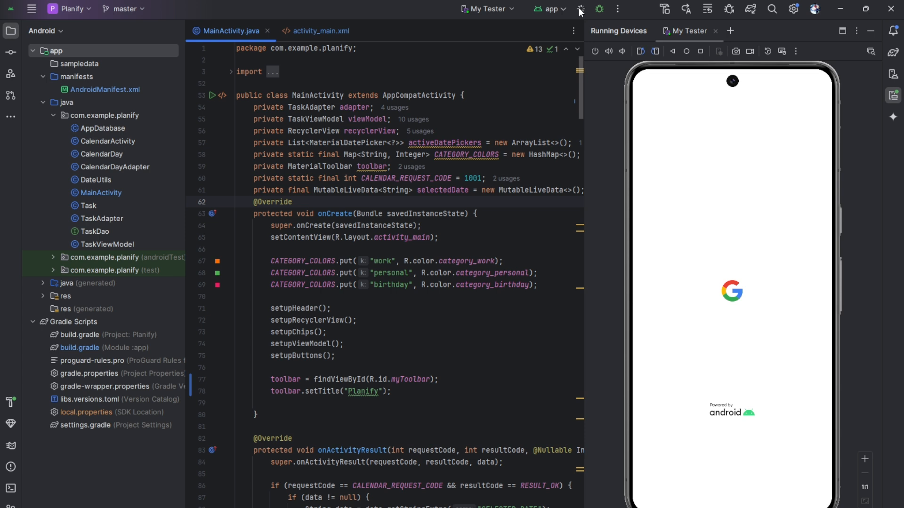
# Let My Tester boot to the Pixel 8 Pro home screen in floating view
pyautogui.click(292, 202)
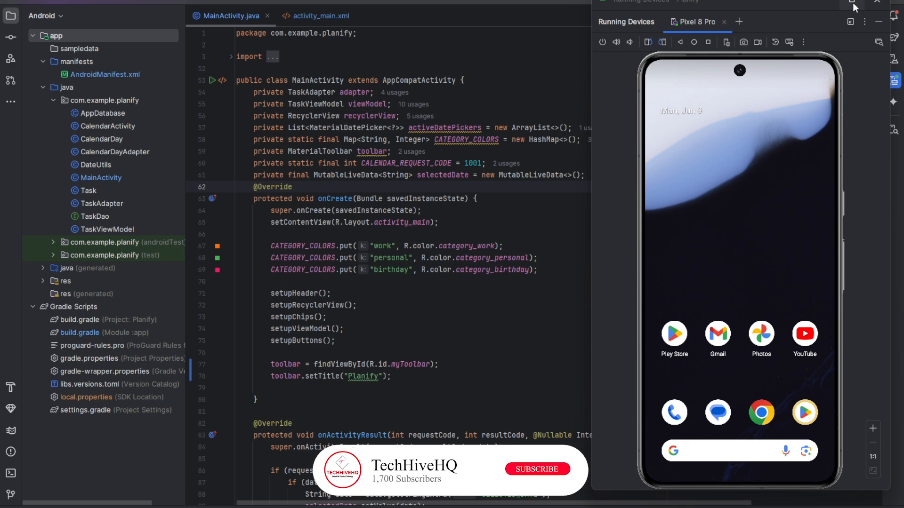
pyautogui.click(536, 468)
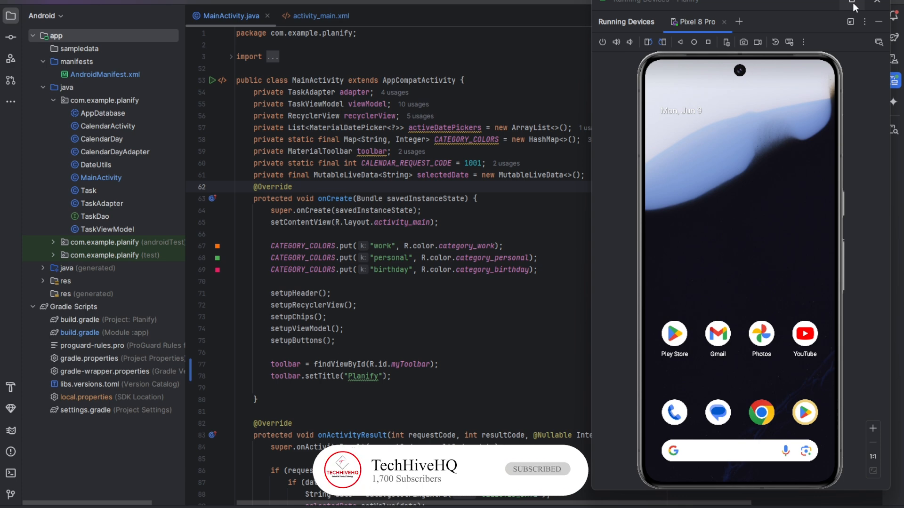